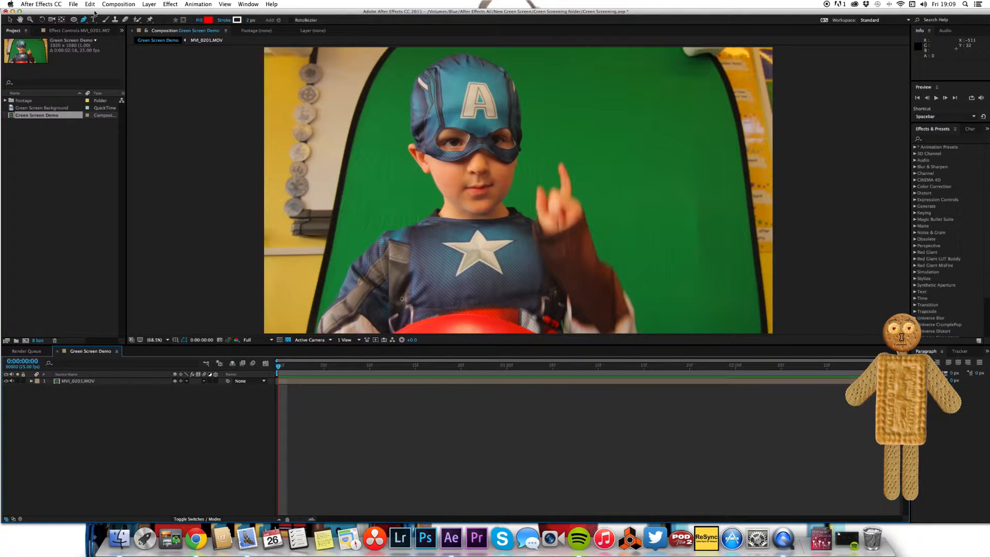
Draw a garbage mask with the Pen tool around the green screen on MVI_0201.MOV and adjust its vertices
left_click(77, 382)
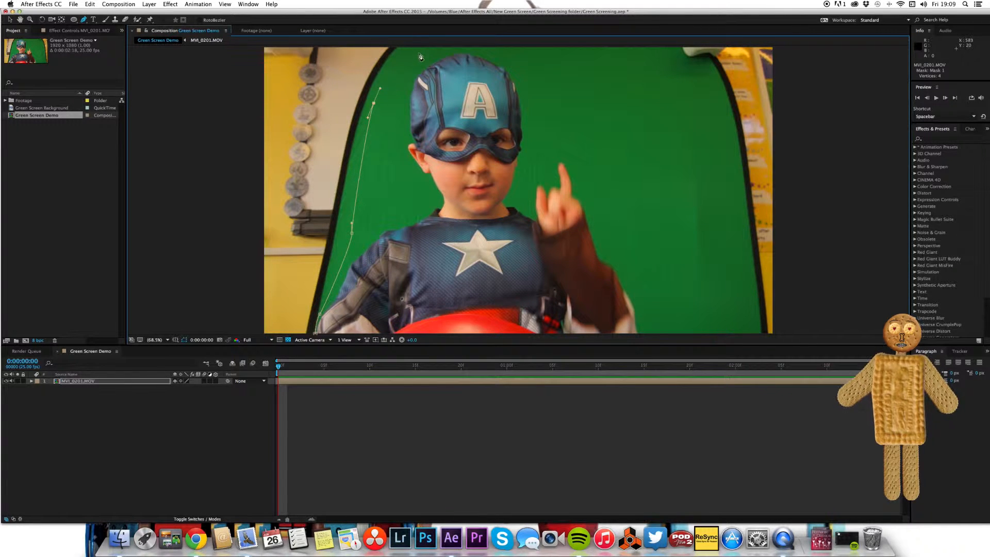
left_click(645, 65)
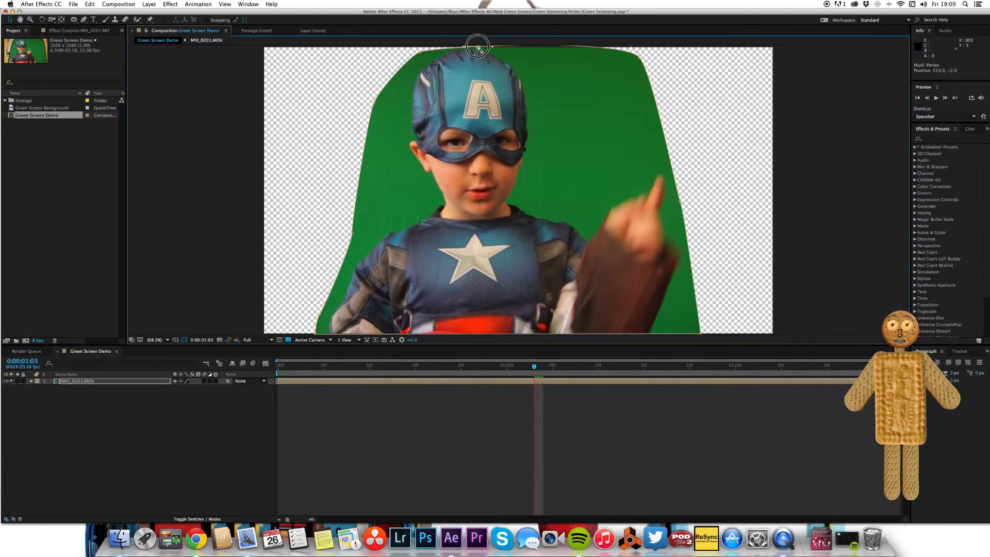
left_click_drag(477, 48, 420, 50)
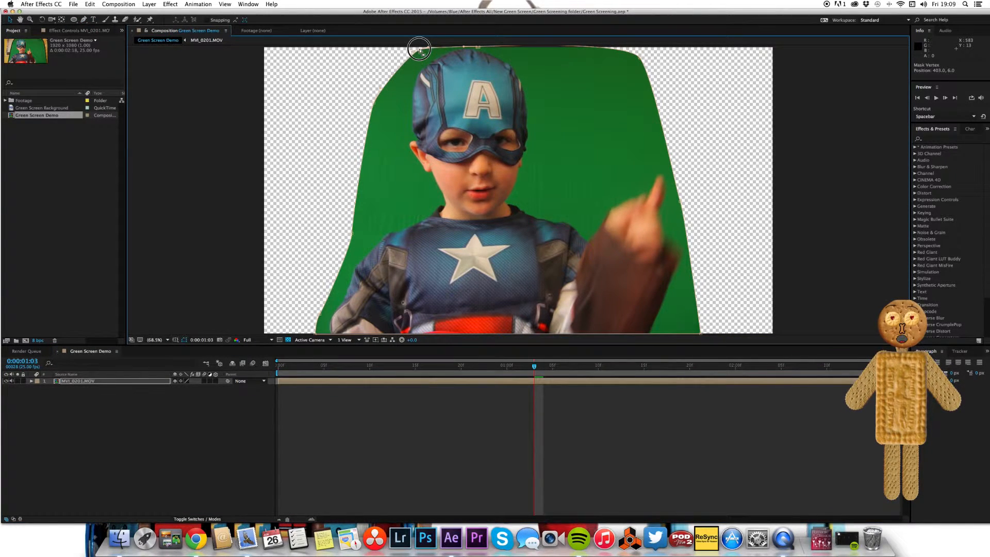
left_click_drag(534, 366, 297, 366)
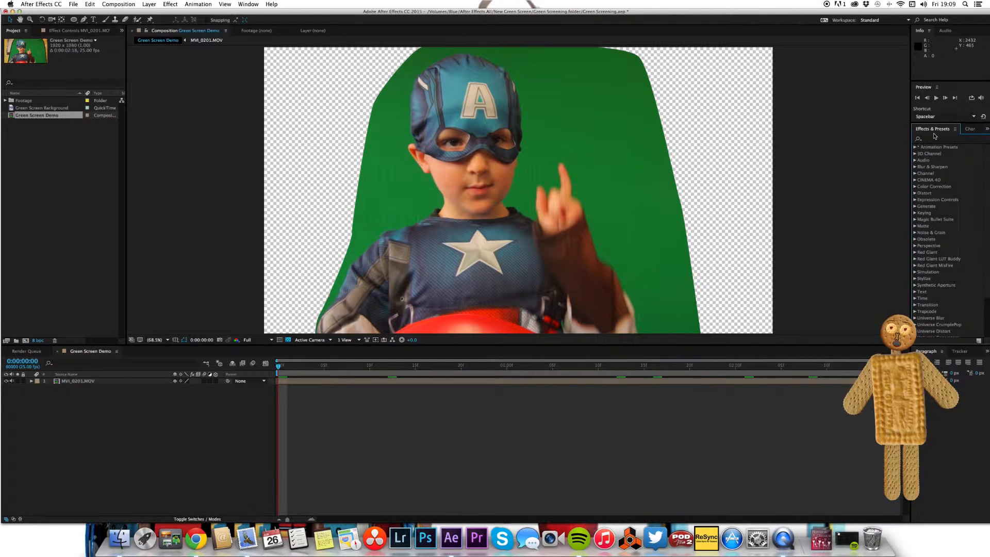
Apply the Keylight + Spill Suppressor preset from Animation Presets > Image – Utilities to the footage
left_click(914, 146)
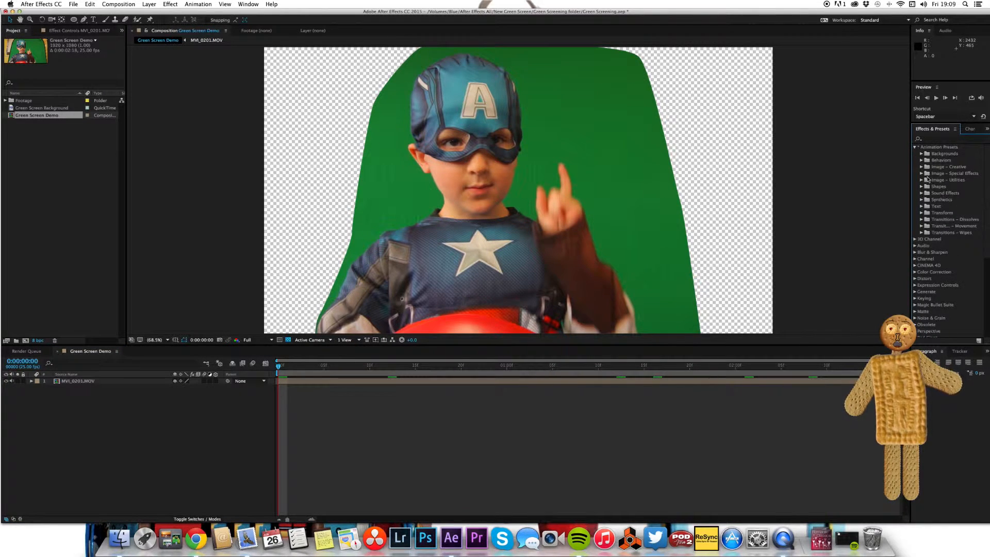
left_click(922, 180)
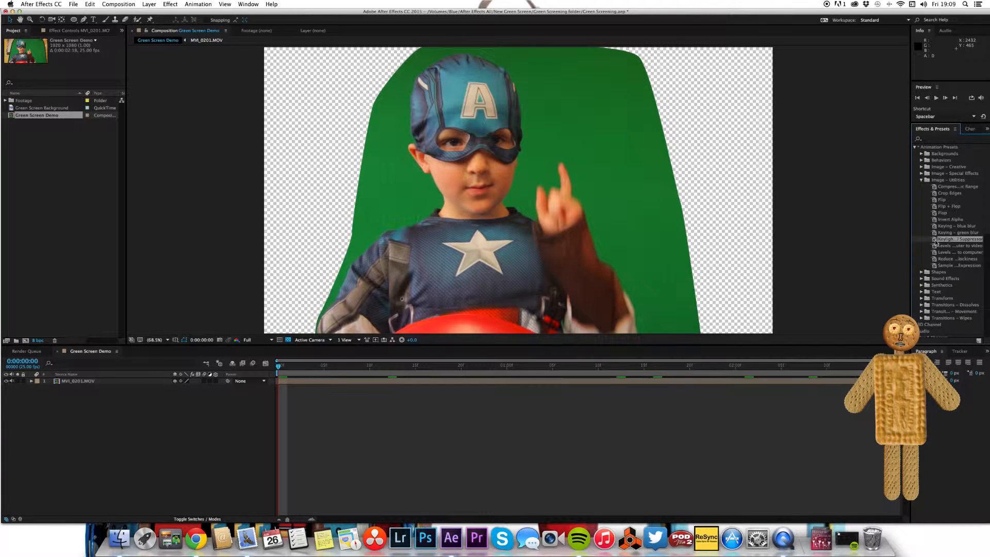
left_click_drag(960, 238, 854, 324)
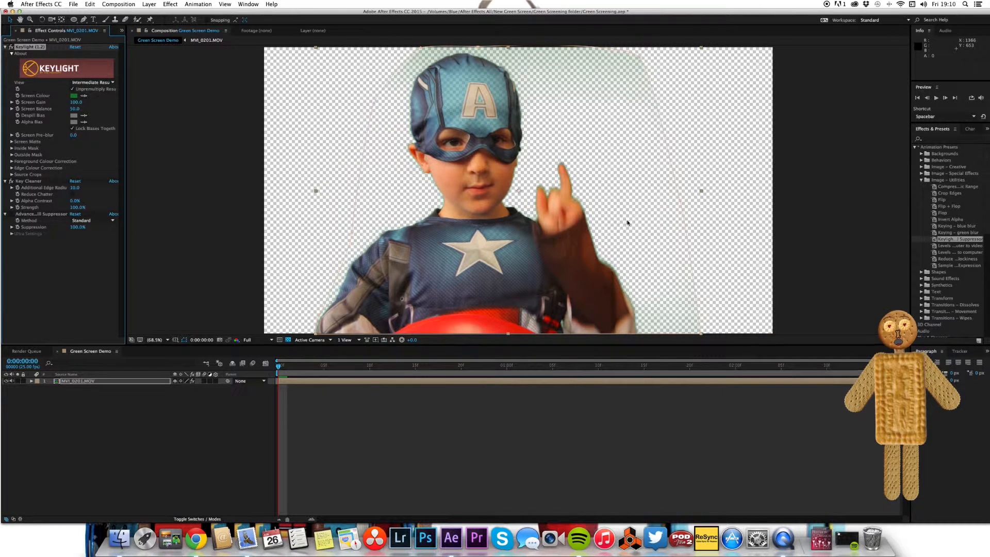
left_click(93, 83)
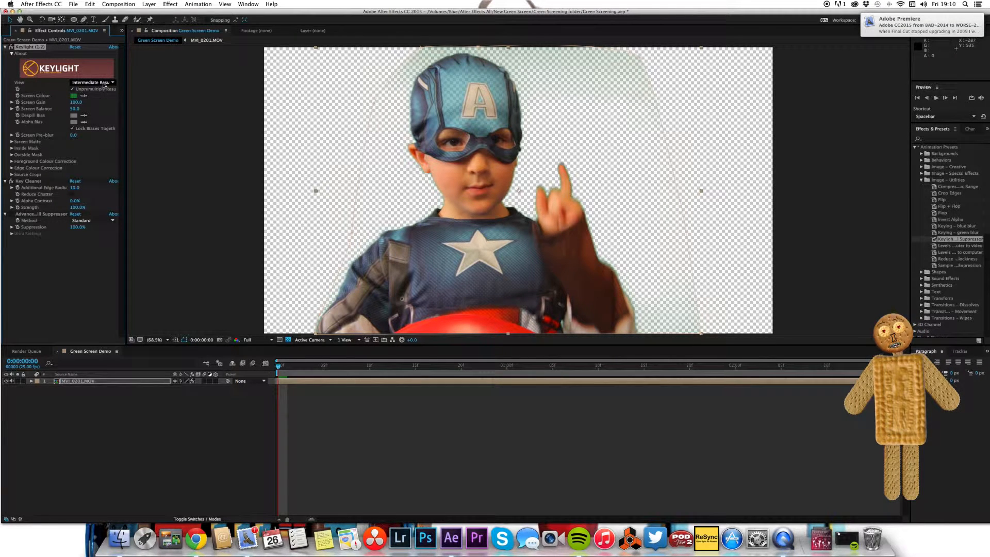
Switch Keylight's View to Screen Matte and reveal the Screen Matte settings
left_click(92, 83)
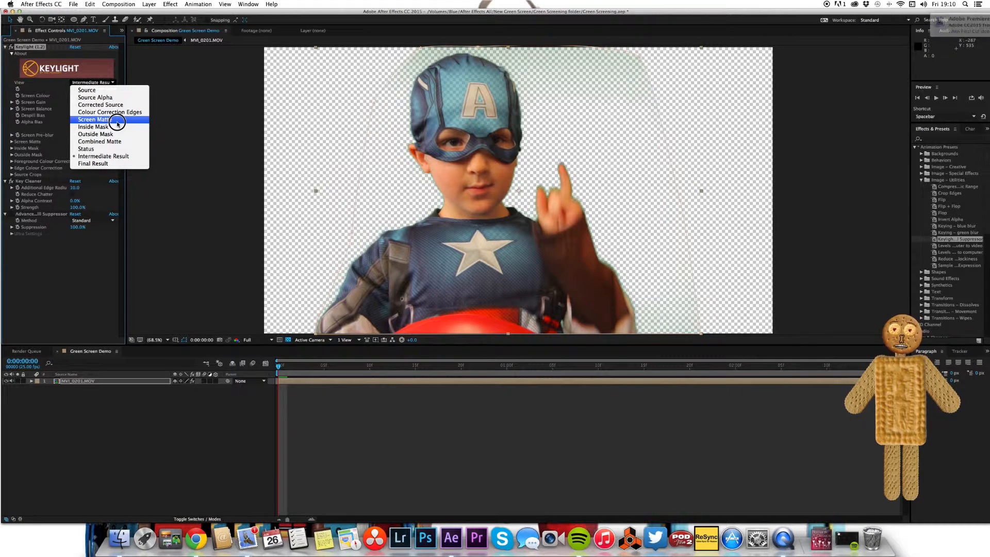
left_click(95, 119)
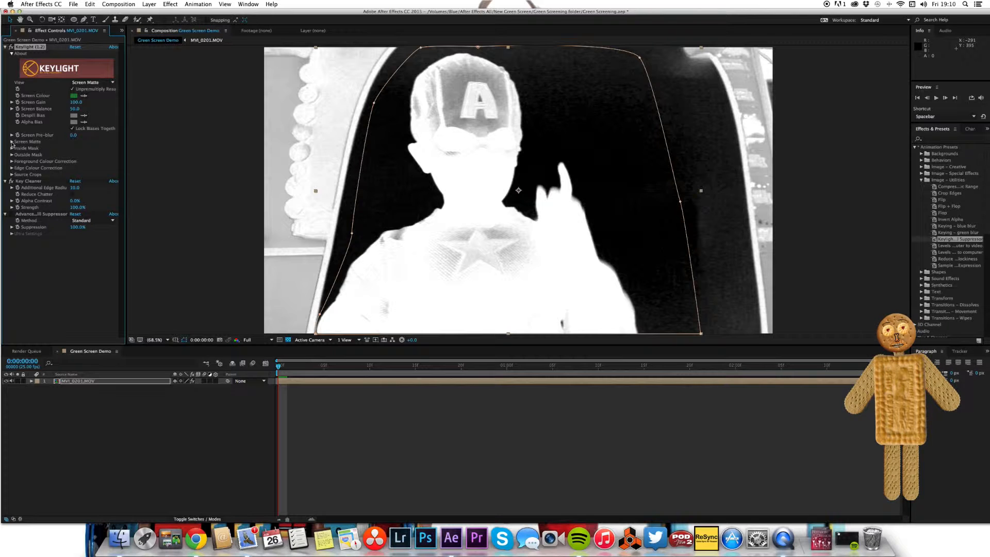
left_click(10, 141)
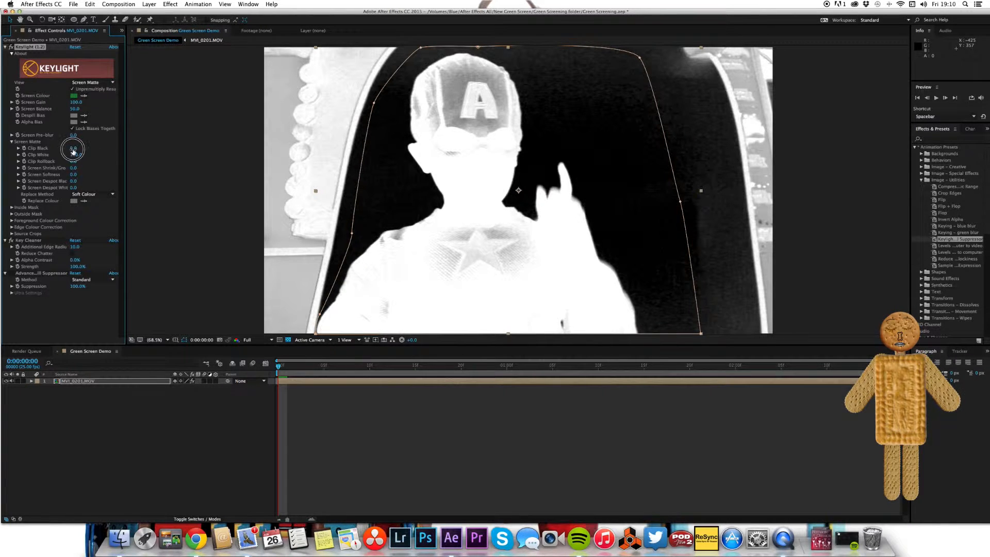
Raise Clip Black to 20 and lower Clip White to 42 for a clean silhouette
left_click_drag(75, 147, 79, 148)
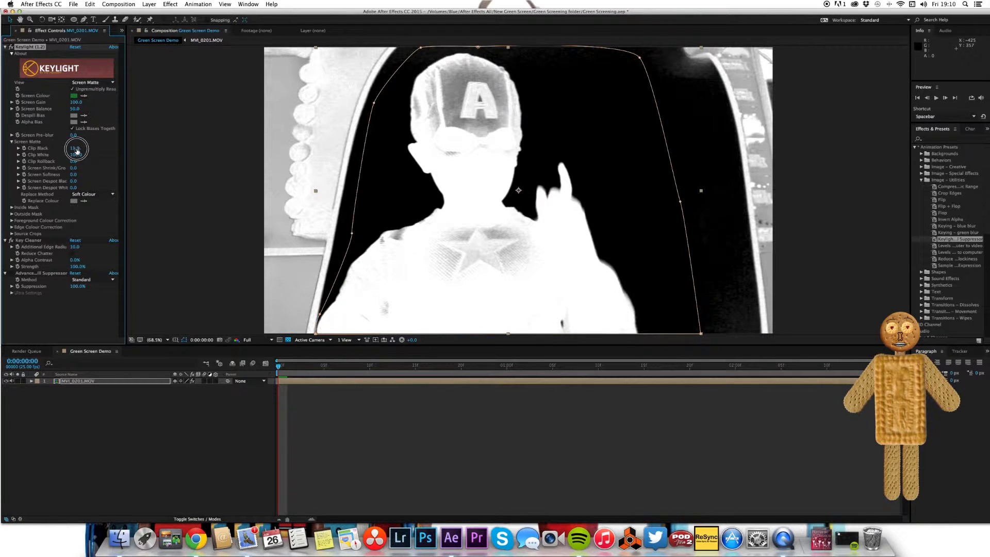
left_click_drag(75, 148, 83, 142)
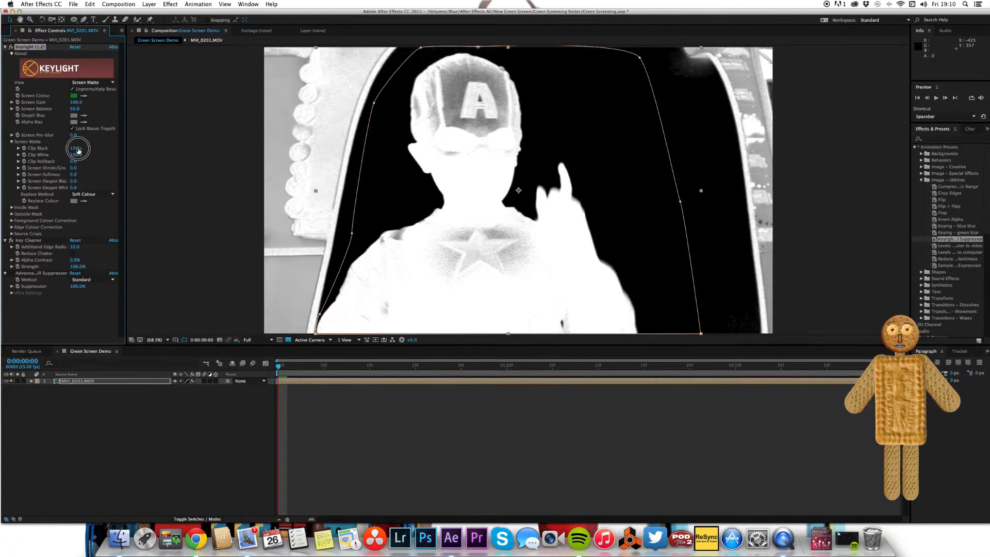
left_click_drag(77, 147, 81, 147)
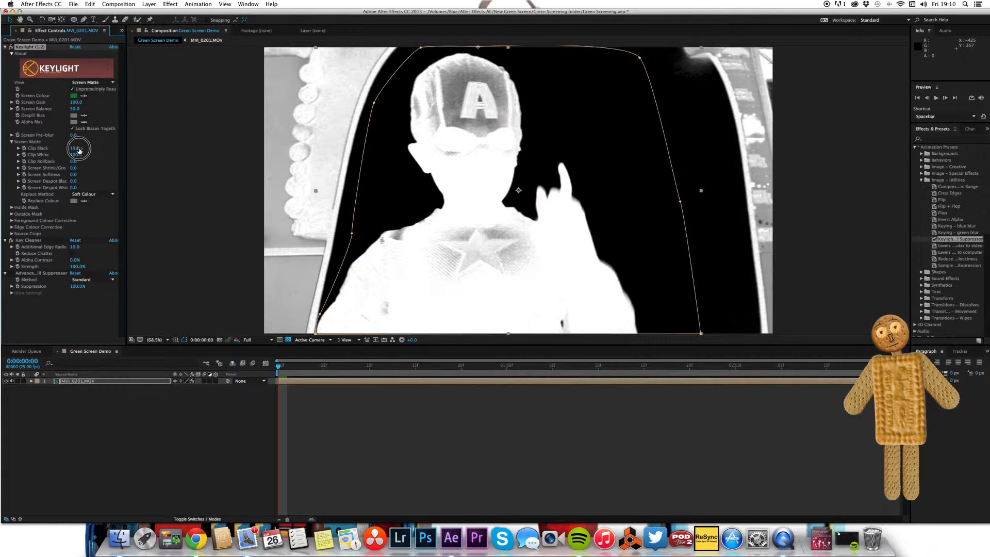
left_click_drag(75, 147, 79, 147)
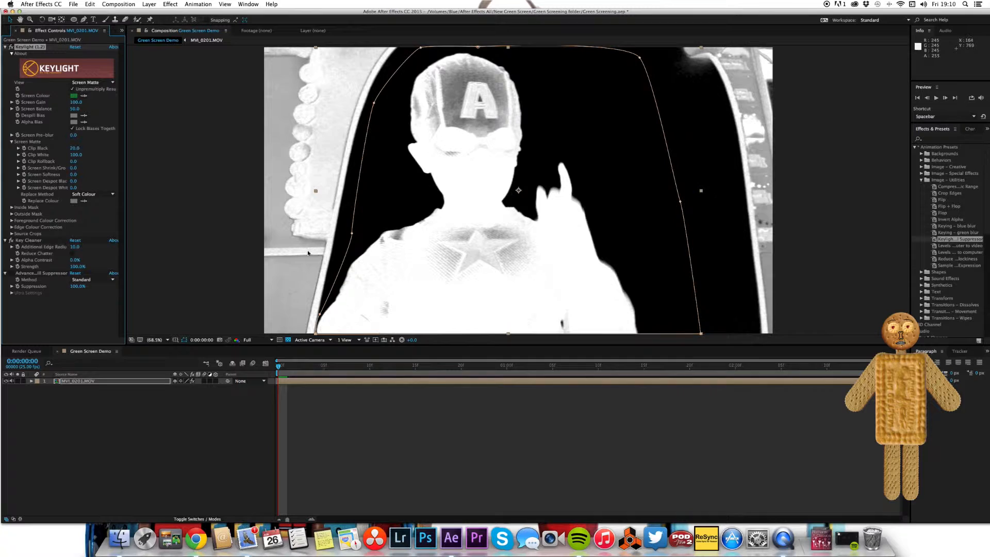
left_click_drag(74, 154, 72, 158)
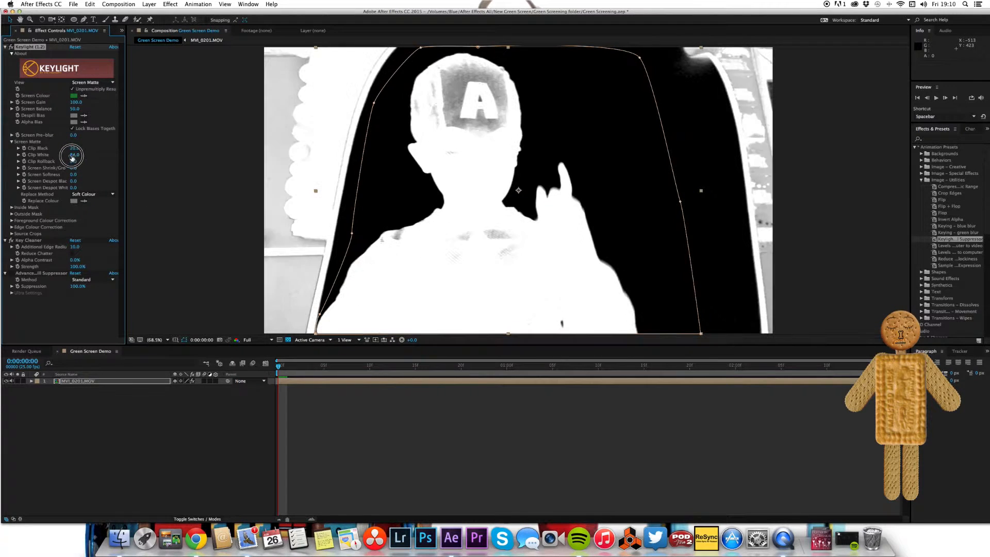
left_click_drag(71, 154, 62, 158)
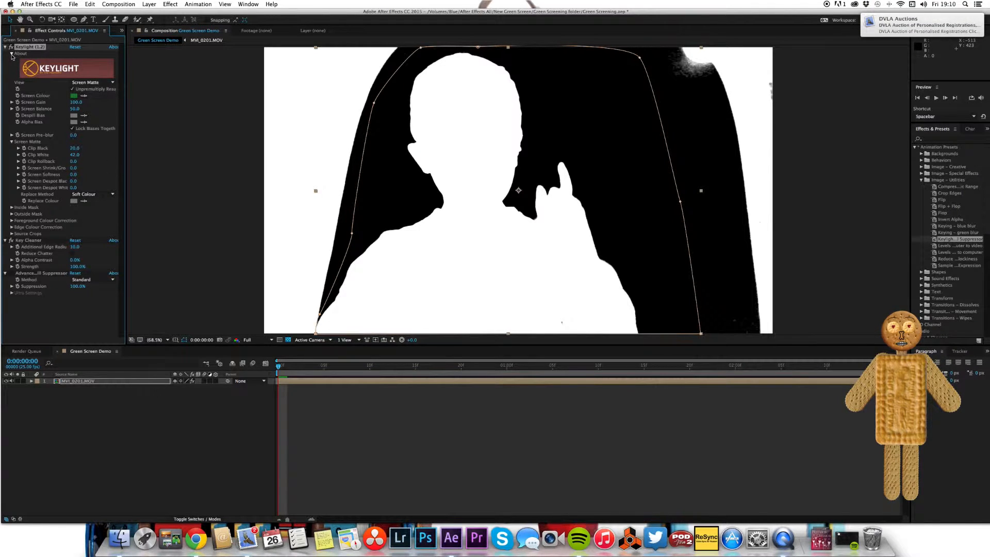
left_click(93, 83)
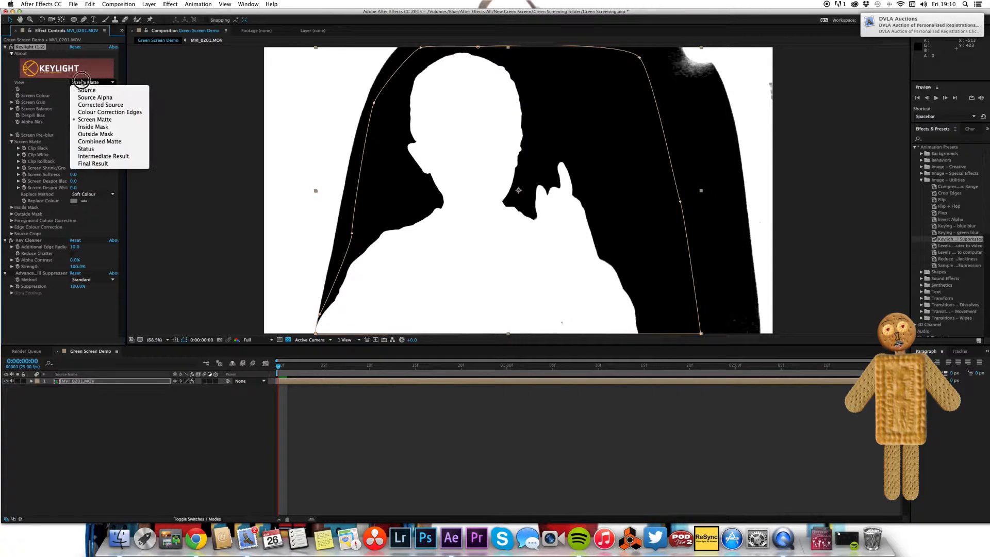
Return Keylight's View to Intermediate Result, collapse the effect and scrub through later frames
left_click(103, 157)
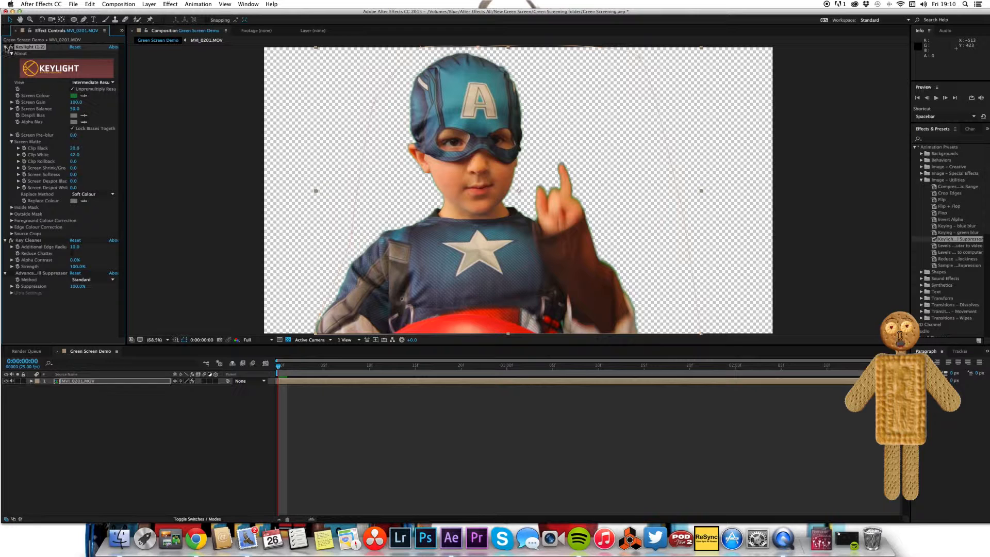
left_click(5, 48)
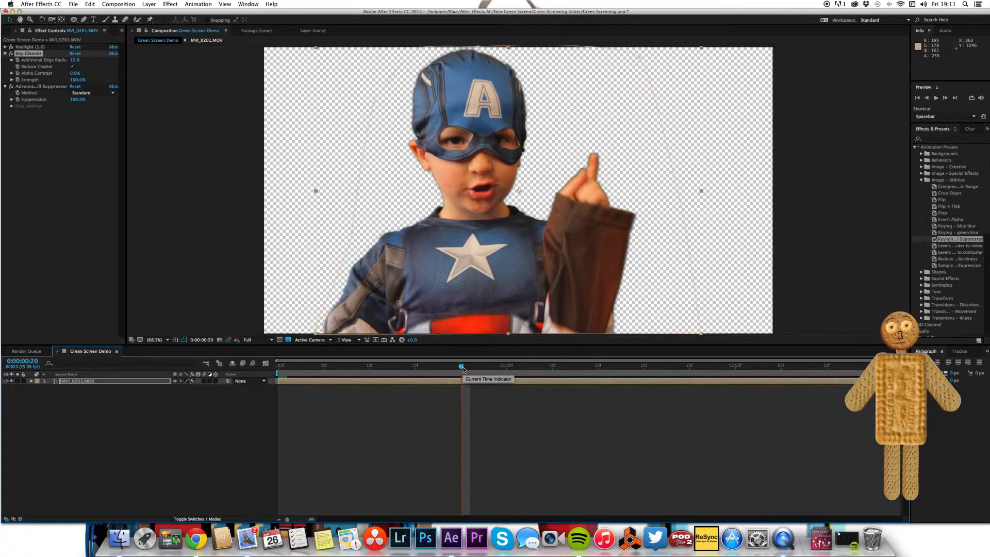
left_click_drag(462, 365, 609, 365)
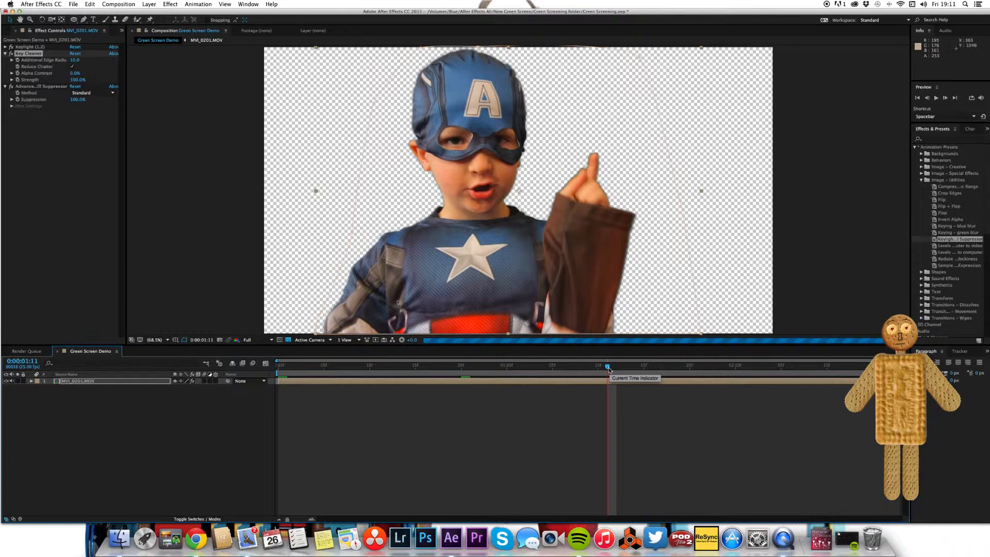
left_click_drag(608, 366, 699, 366)
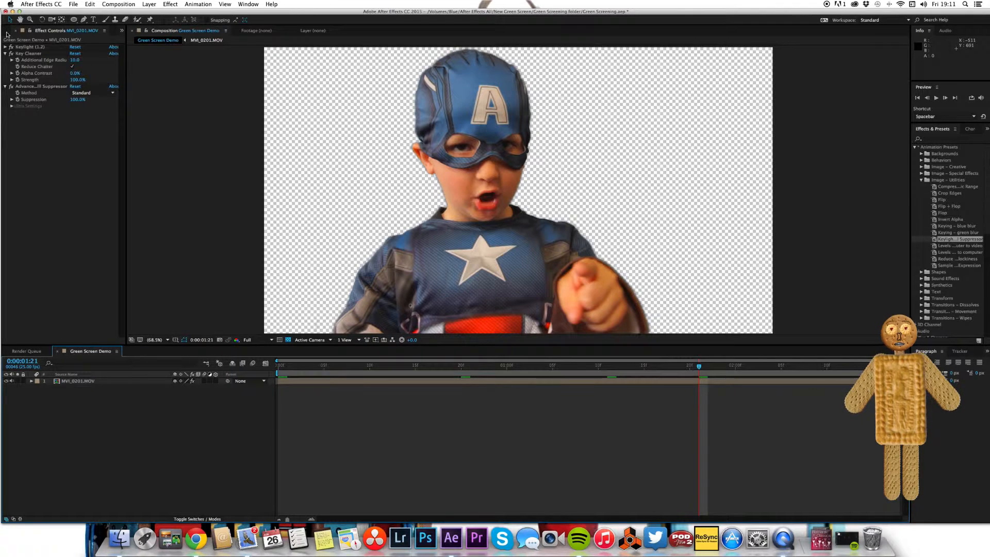
Reposition the keyed boy over the flag background at a later frame
left_click(13, 32)
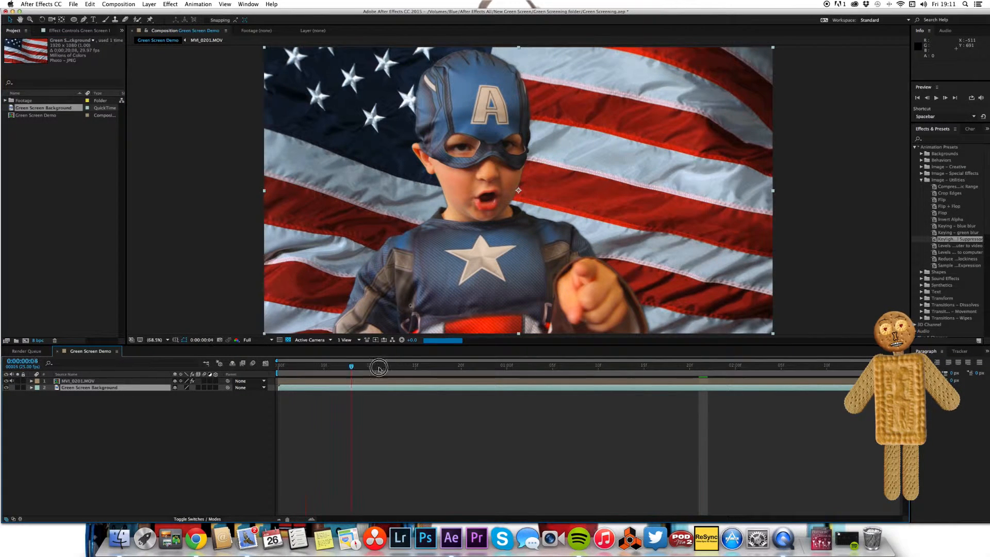
left_click(415, 365)
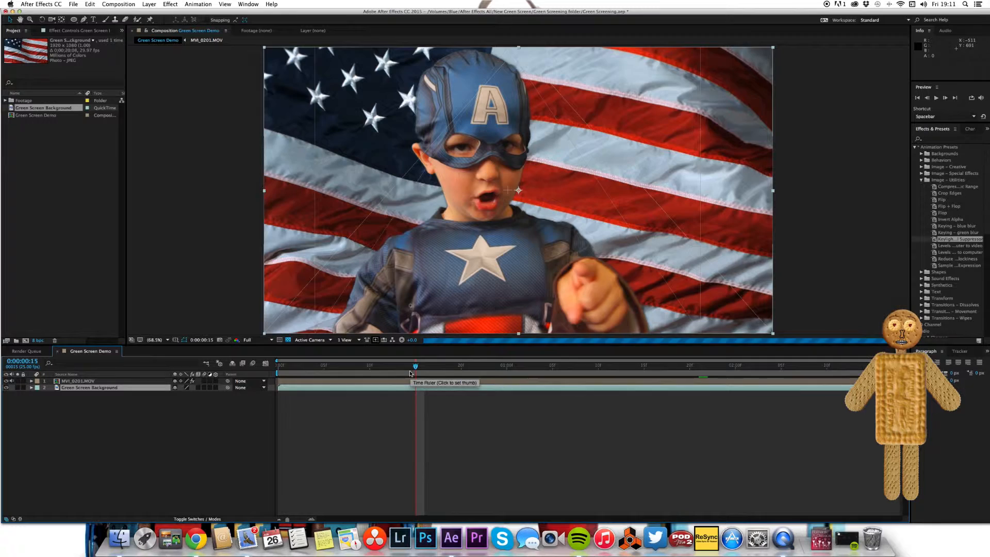
left_click(72, 380)
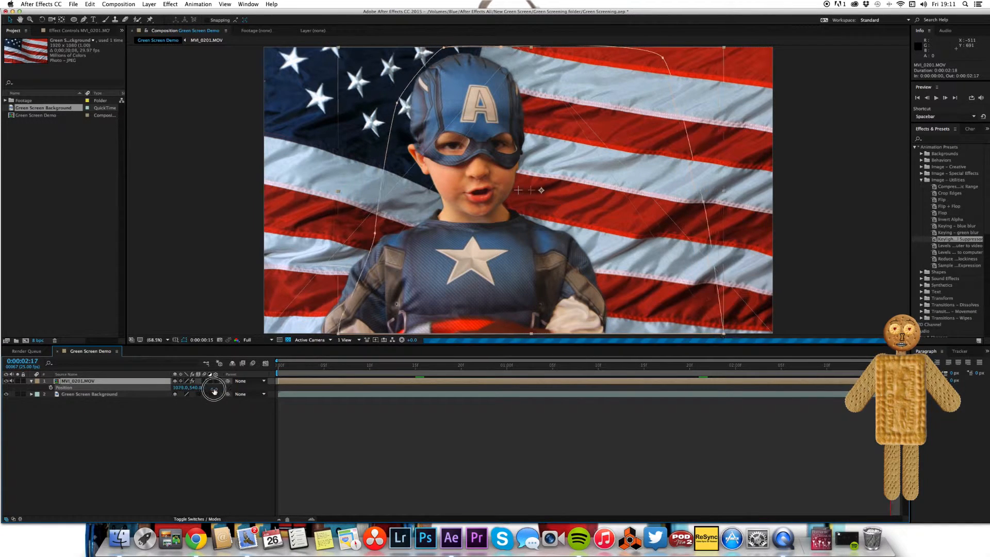
left_click_drag(213, 386, 255, 391)
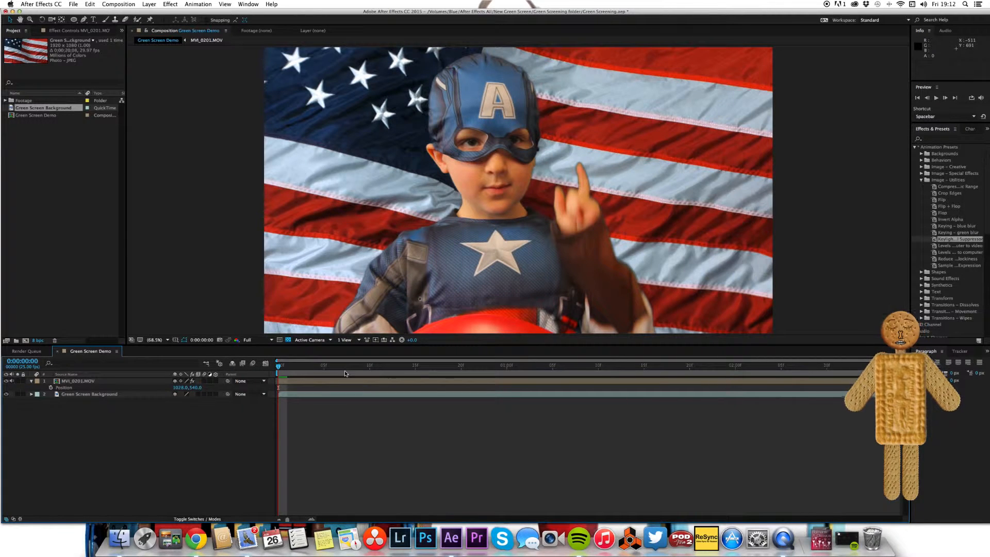
Select the Green Screen Background layer, duplicate it and place the copy above the footage
left_click(489, 365)
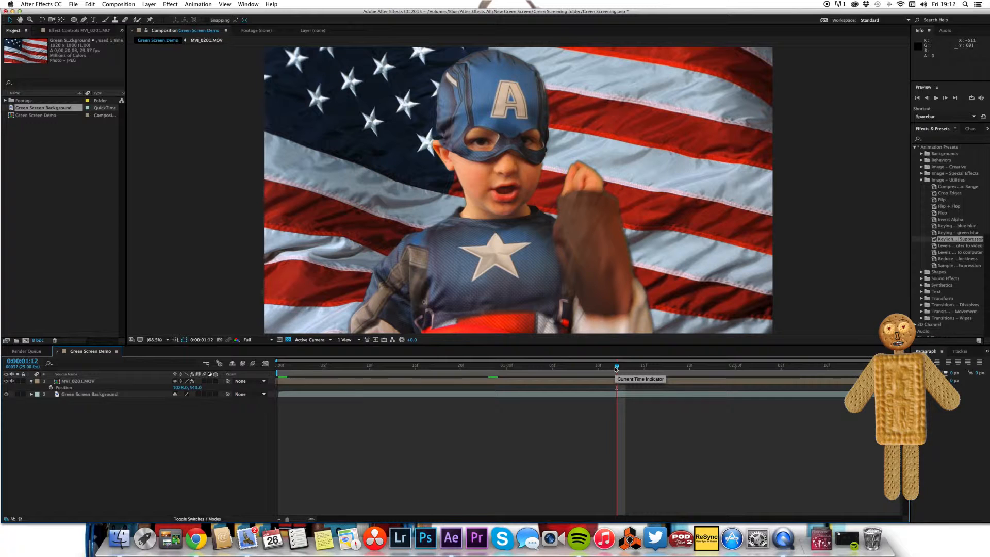
left_click(77, 380)
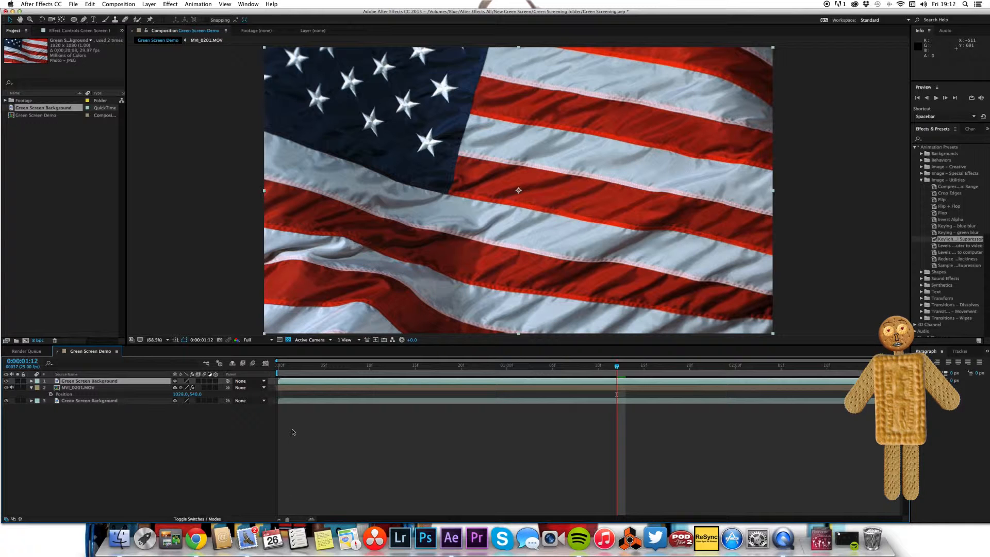
mouse_move(354, 400)
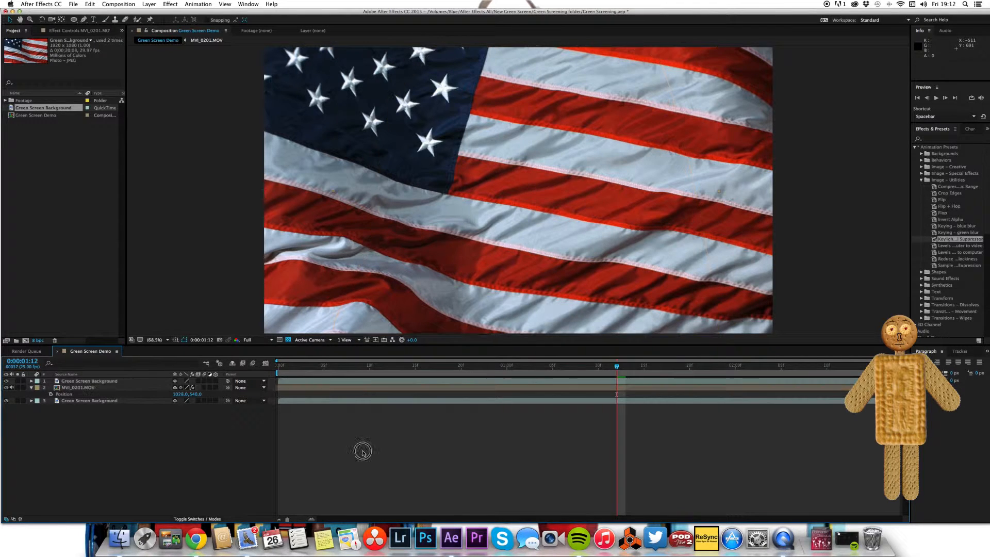
Select the MVI_0201.MOV layer and scrub the time indicator to around 1:02
left_click(398, 366)
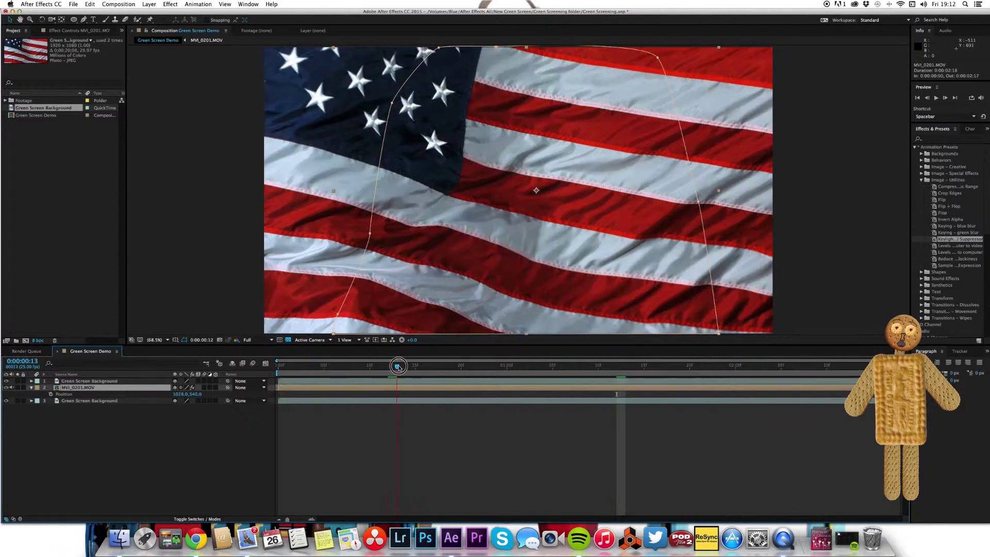
left_click_drag(398, 365, 525, 365)
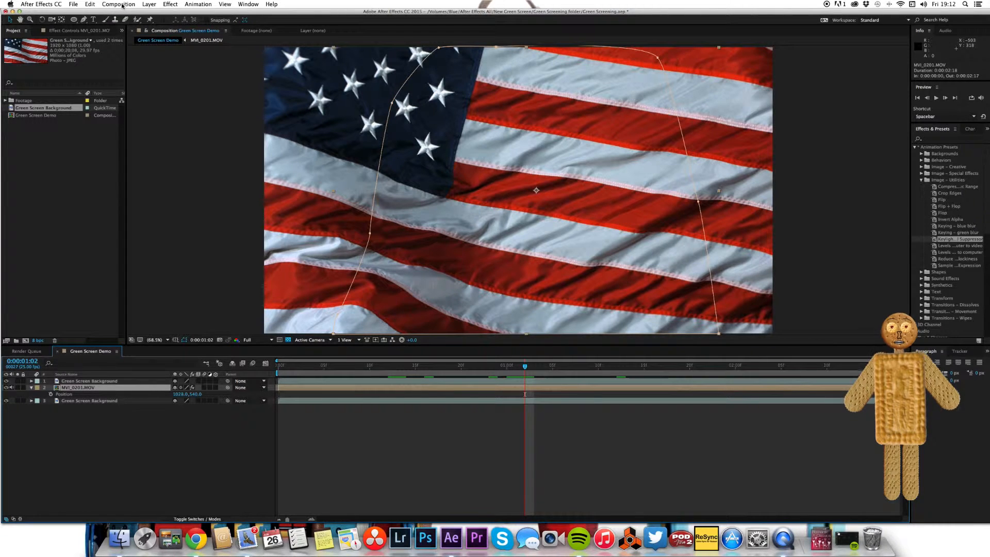
Pre-compose the footage layer into a new composition named Captain America, moving all attributes
left_click(149, 4)
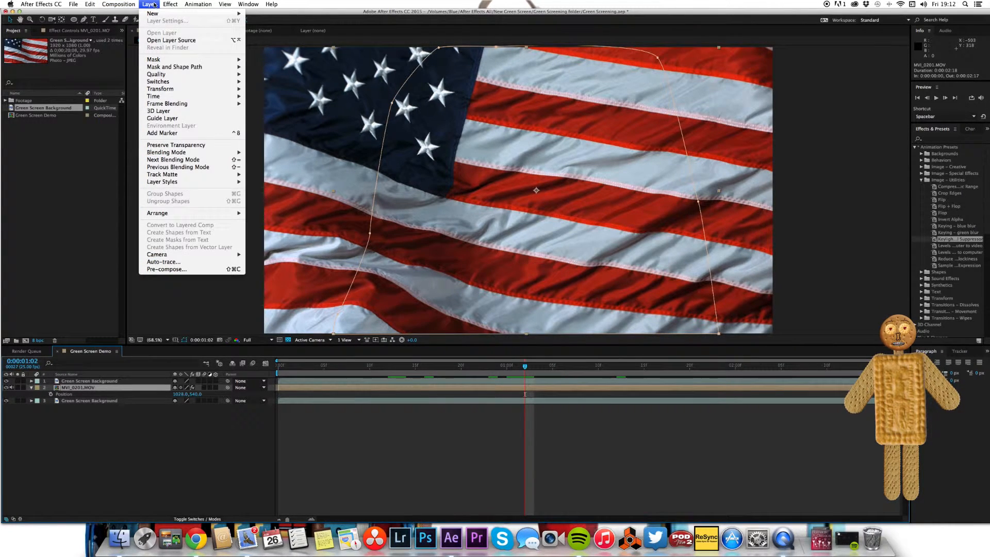
left_click(347, 390)
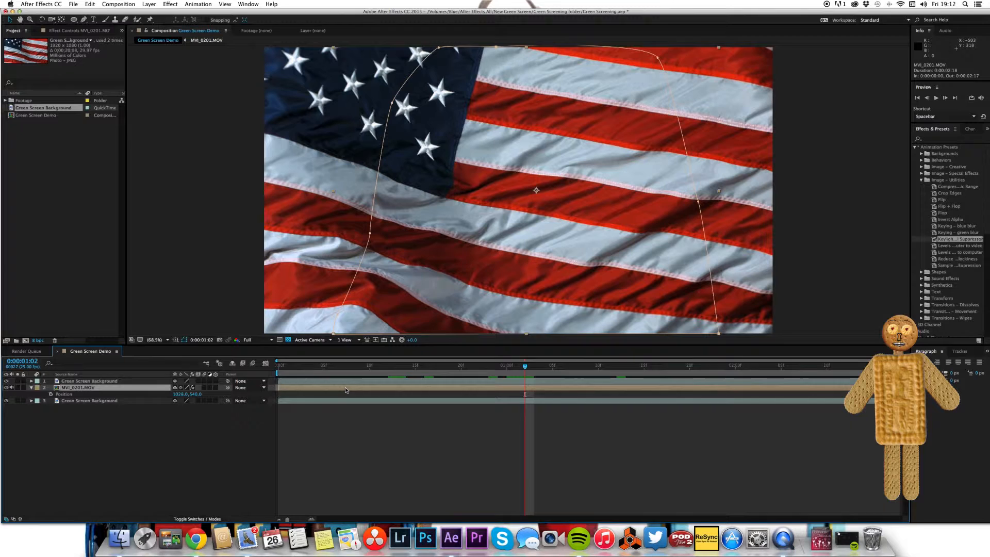
left_click(152, 4)
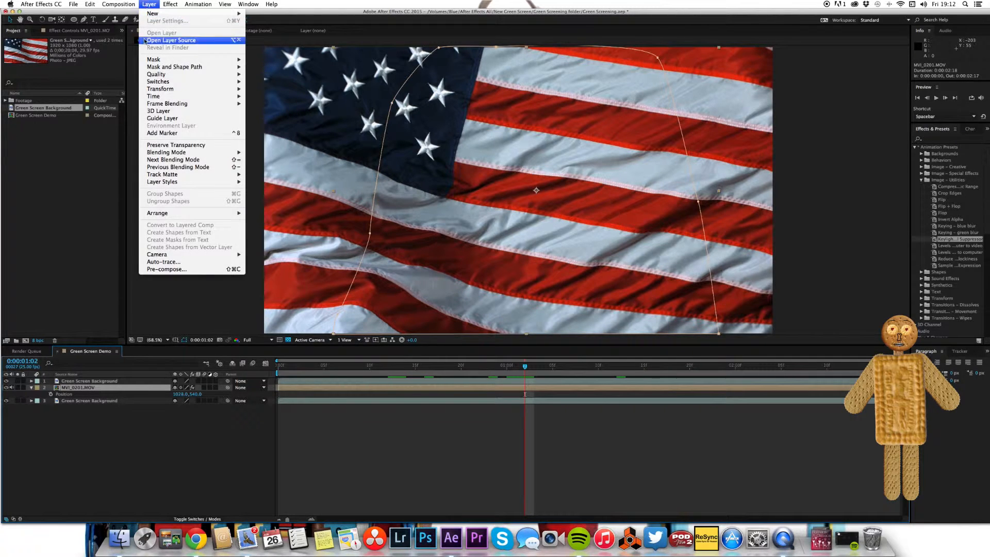
left_click(167, 269)
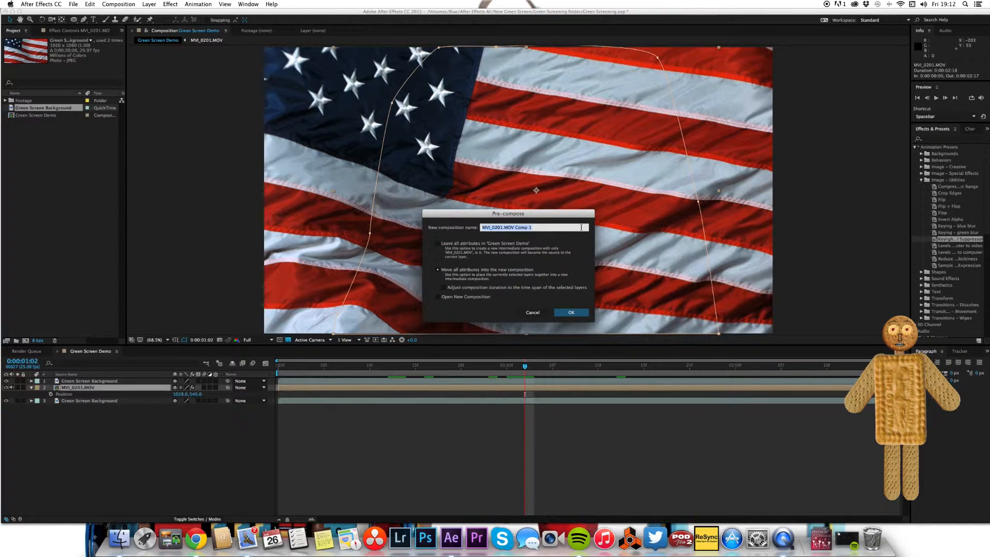
type("CAptain")
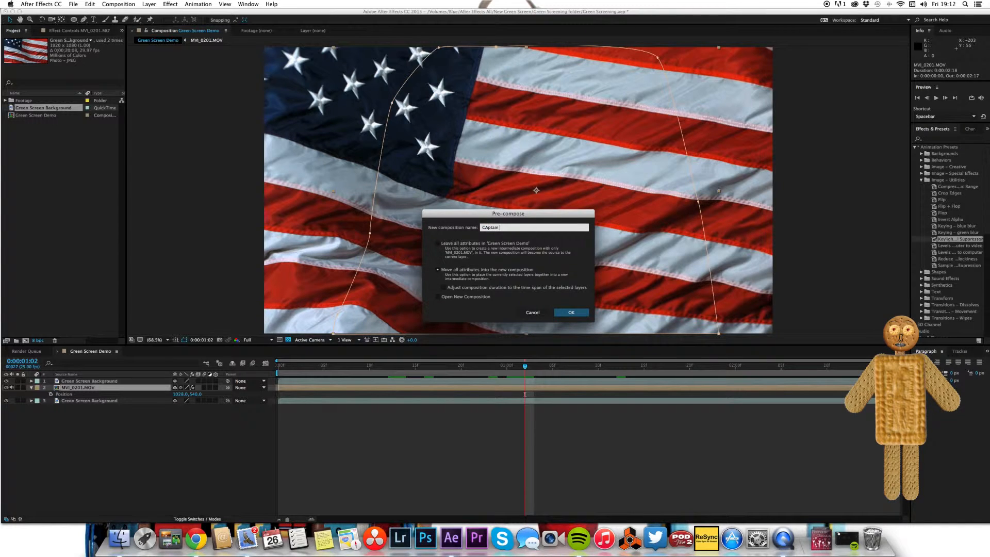
type("America")
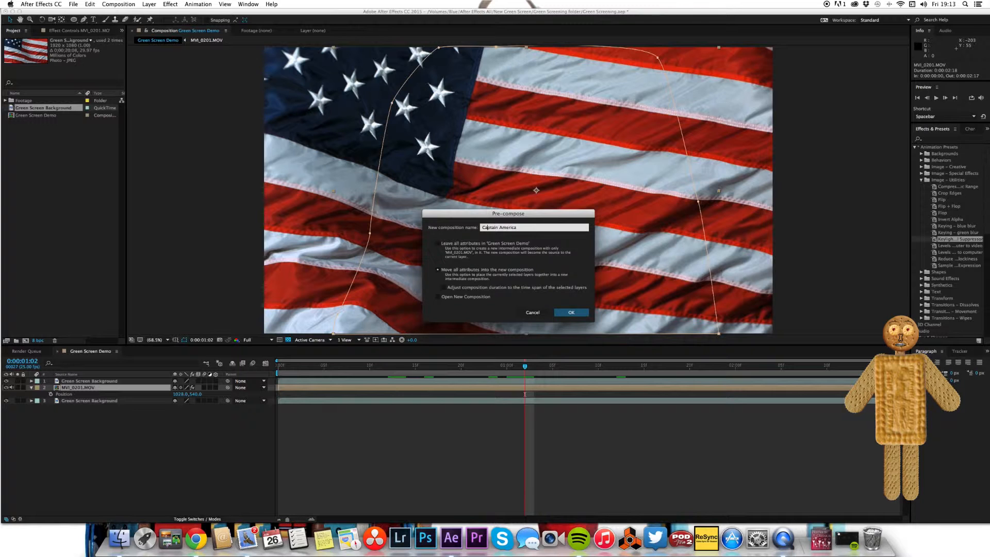
left_click(571, 312)
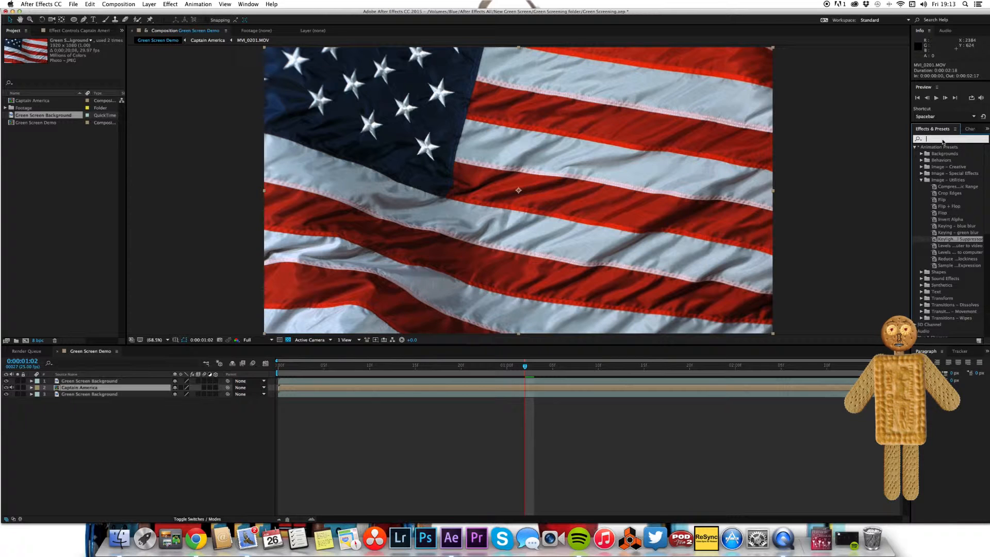
Add Fast Blur 18 and an inverted Set Matte taking its matte from Captain America to the top flag layer
type("fast")
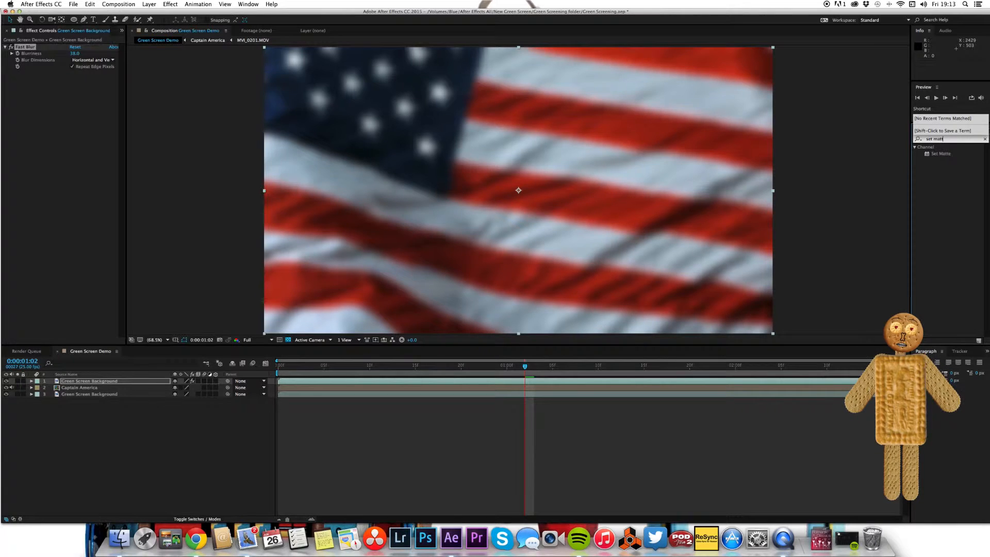
left_click_drag(941, 154, 663, 381)
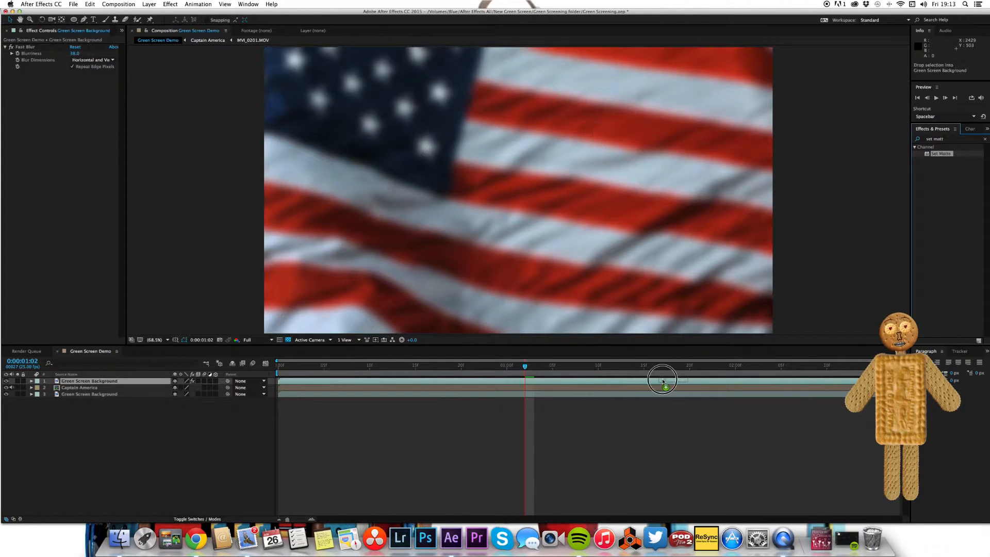
left_click(93, 79)
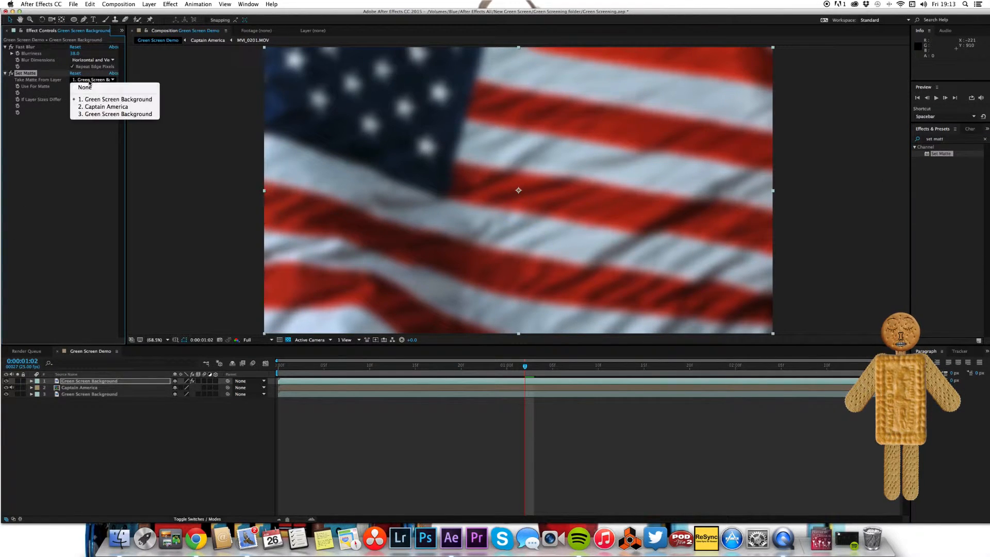
left_click(107, 106)
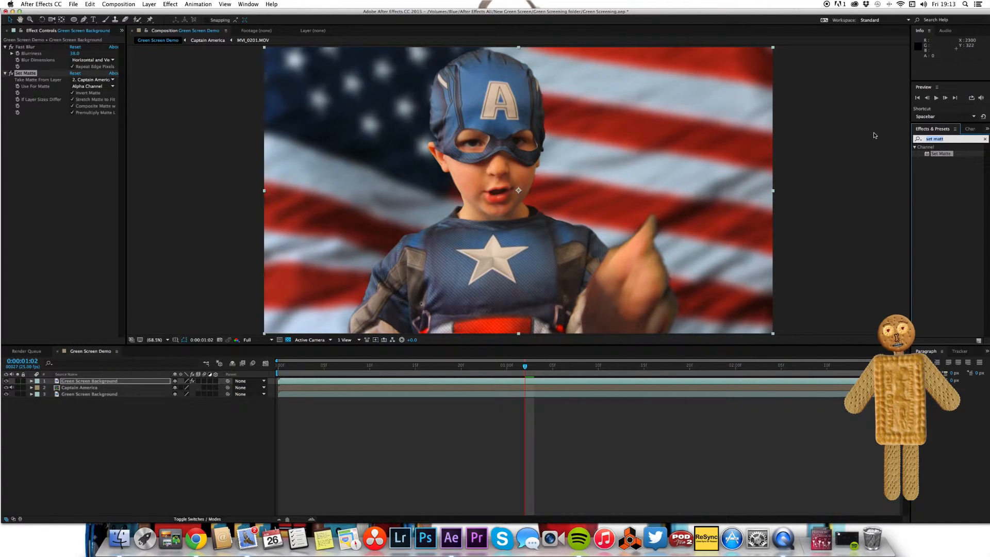
Apply Channel Blur to the top flag layer with Alpha Blurriness 11
type("channel")
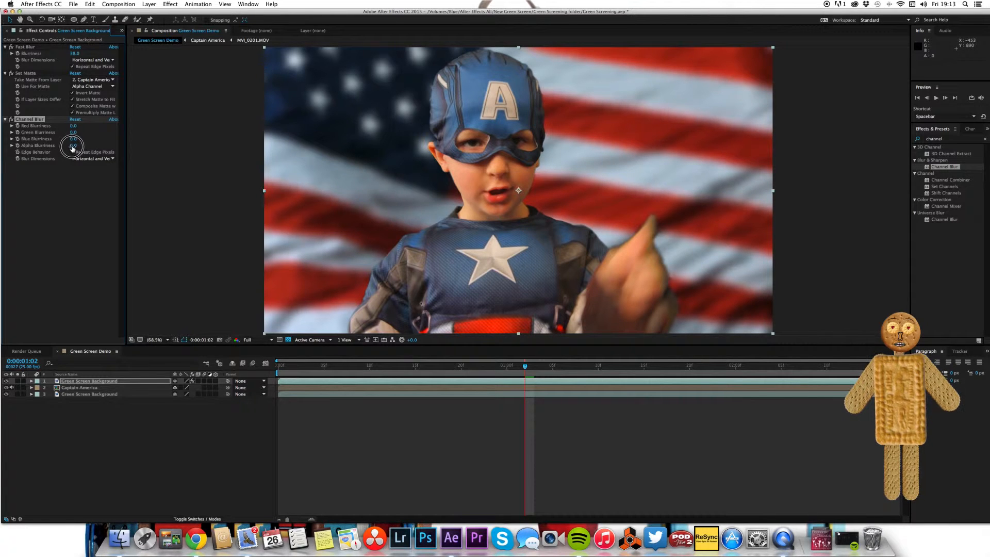
left_click_drag(73, 146, 78, 151)
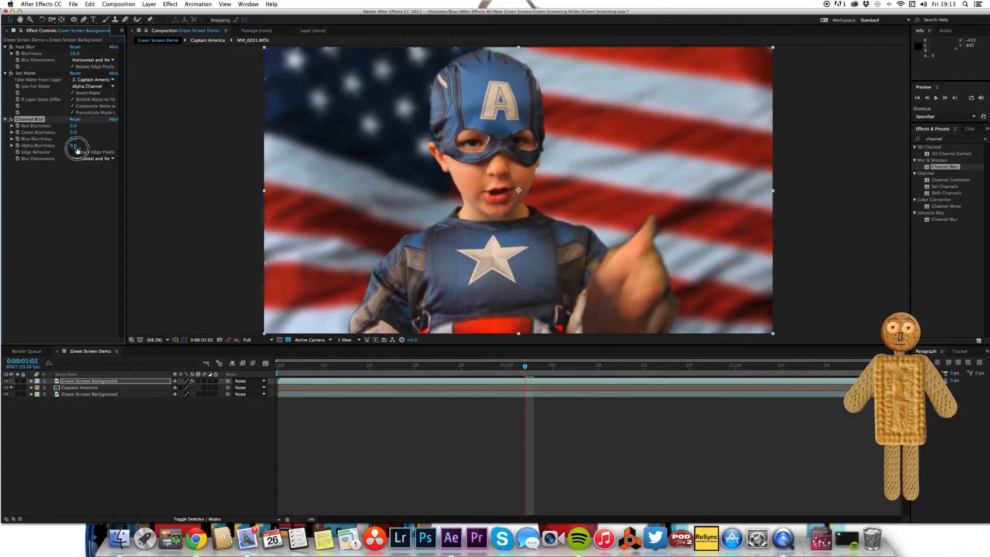
left_click_drag(75, 145, 75, 146)
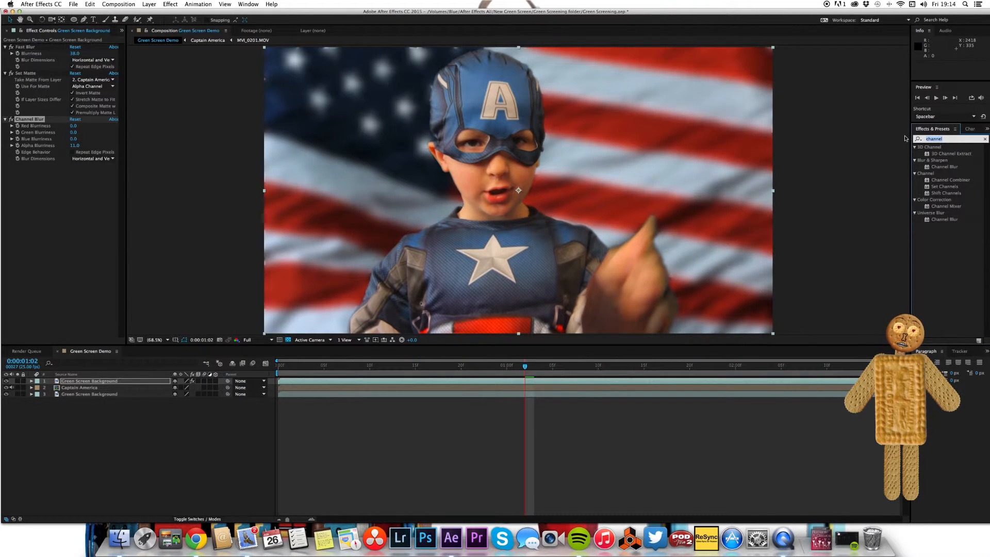
Add a second, non-inverted Set Matte from Captain America's alpha so only a soft edge glow remains
type("set matte")
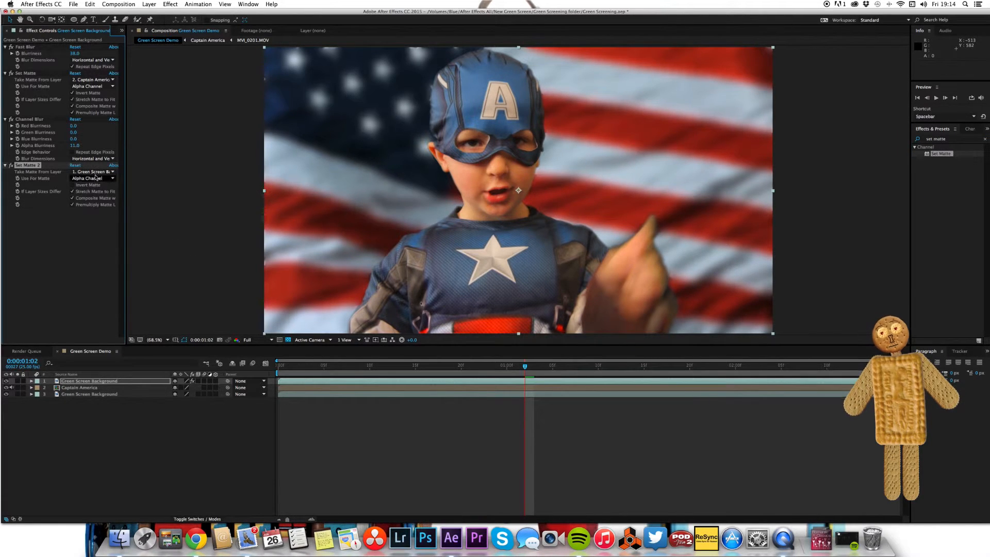
left_click(93, 172)
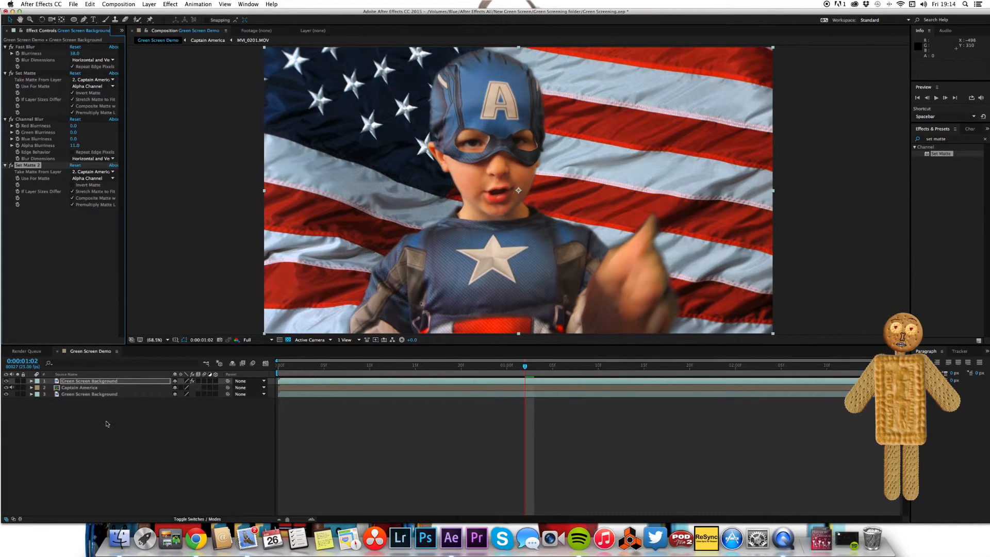
left_click(5, 381)
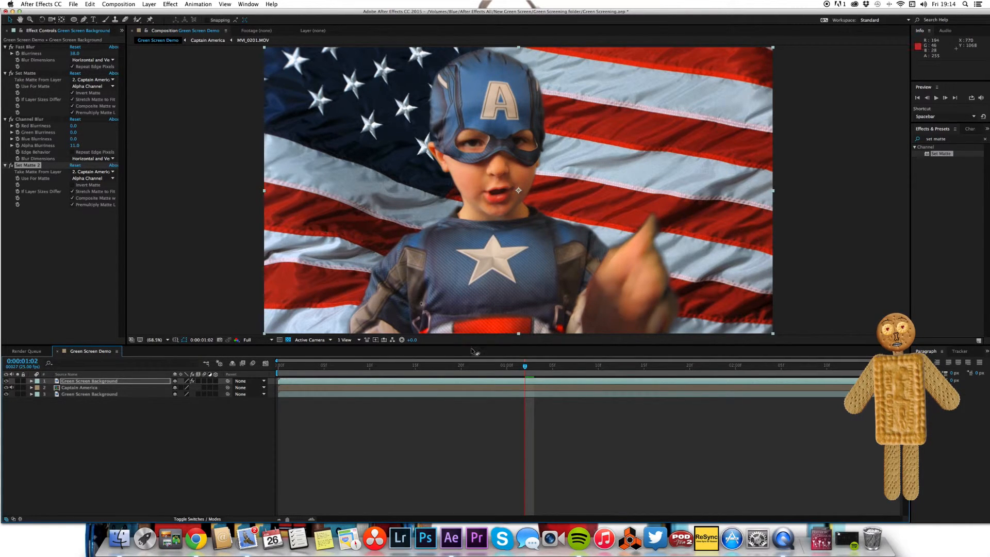
Scrub to an earlier frame and raise the flag copy's Channel Blur alpha blurriness to 110
left_click_drag(524, 365, 360, 365)
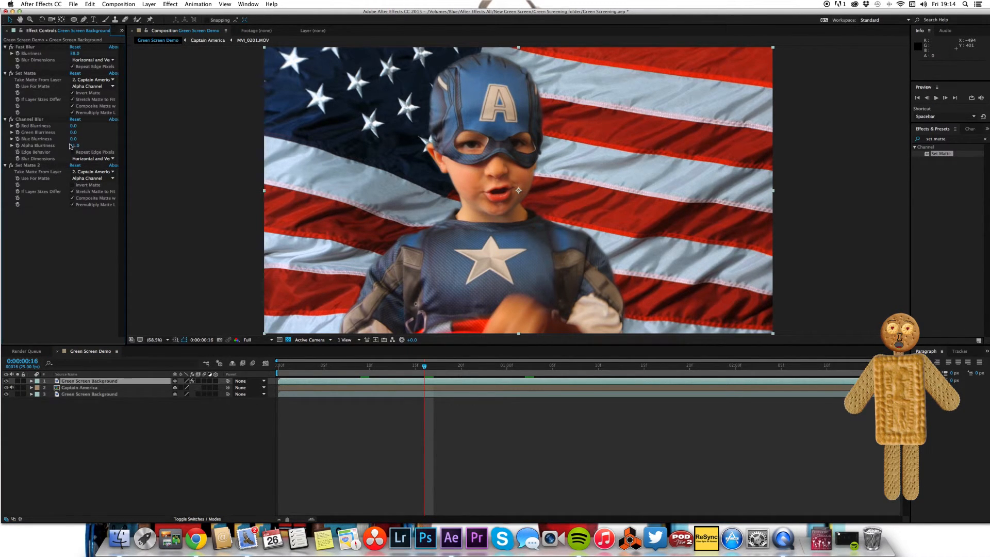
left_click_drag(75, 146, 113, 145)
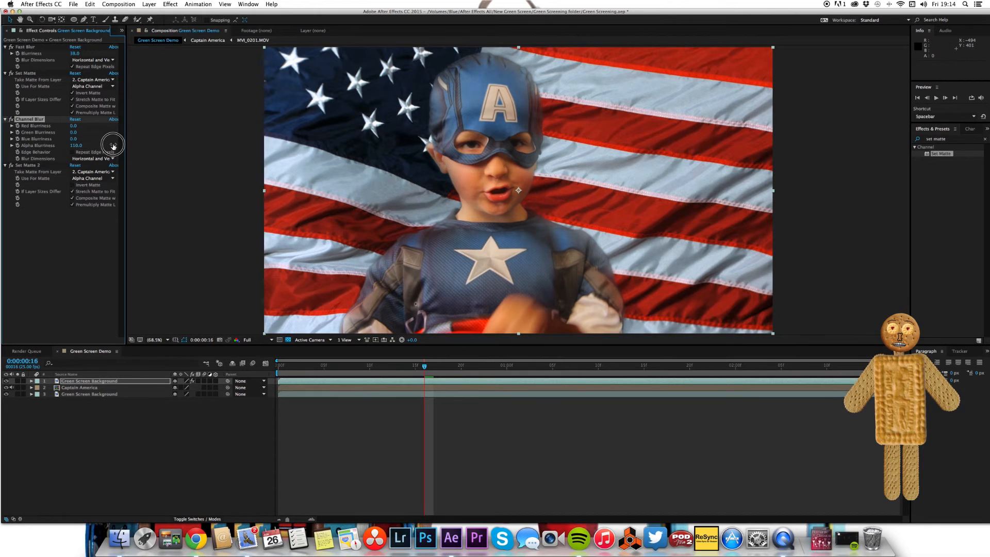